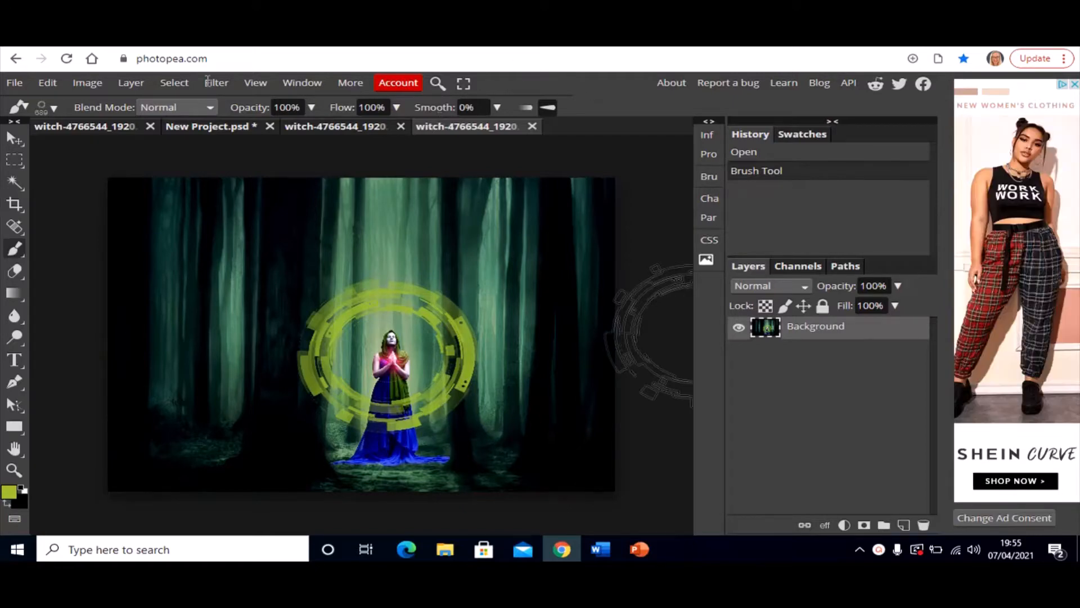
# Review the paint splatter project and both witch_1920 documents, ending on the copy with white swirls
pyautogui.click(83, 126)
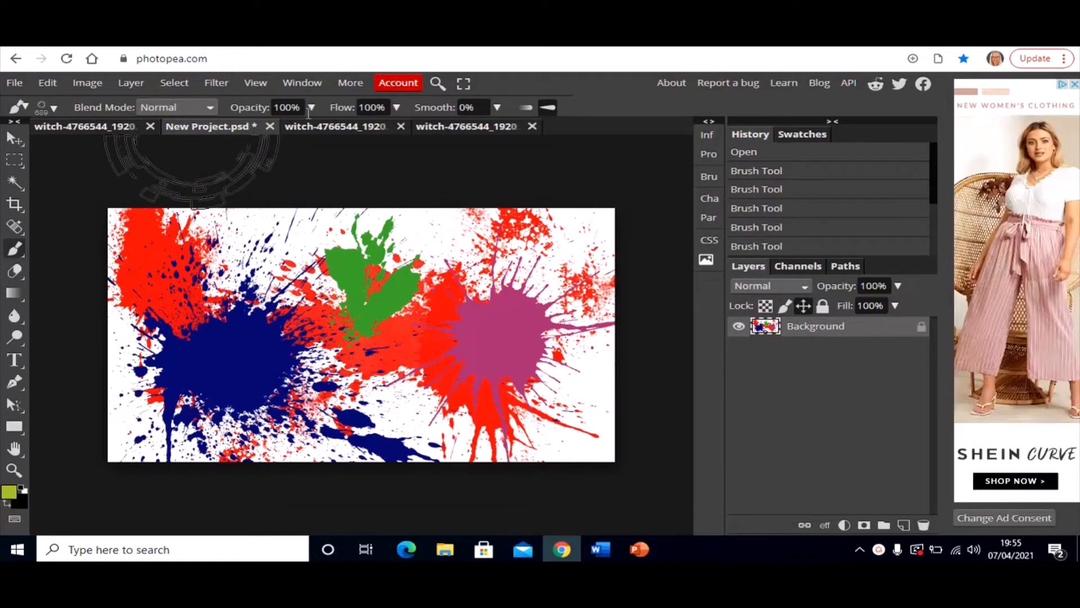
pyautogui.click(335, 126)
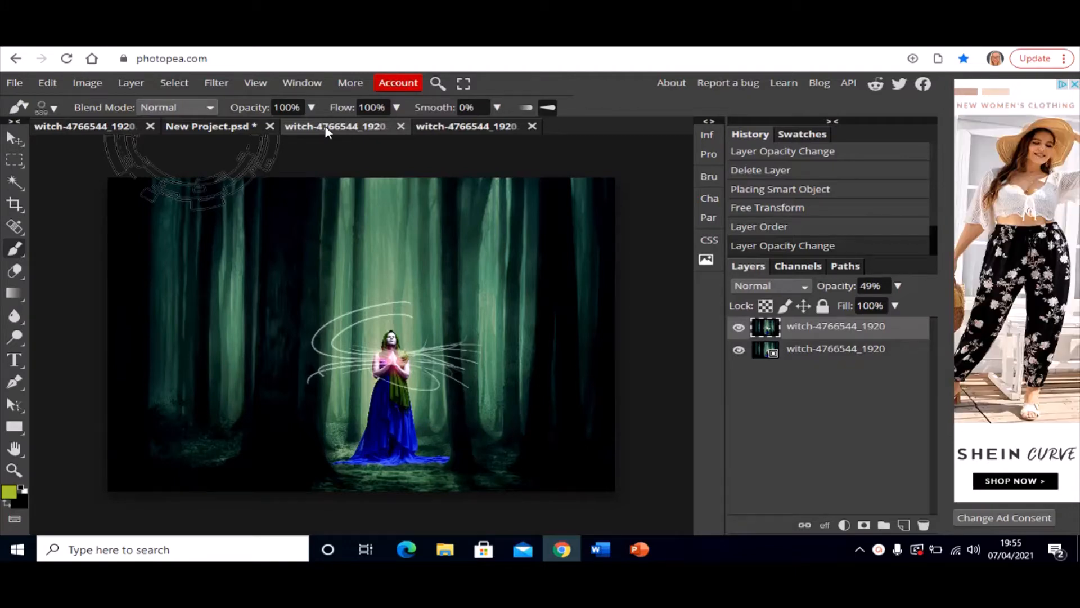
pyautogui.click(466, 126)
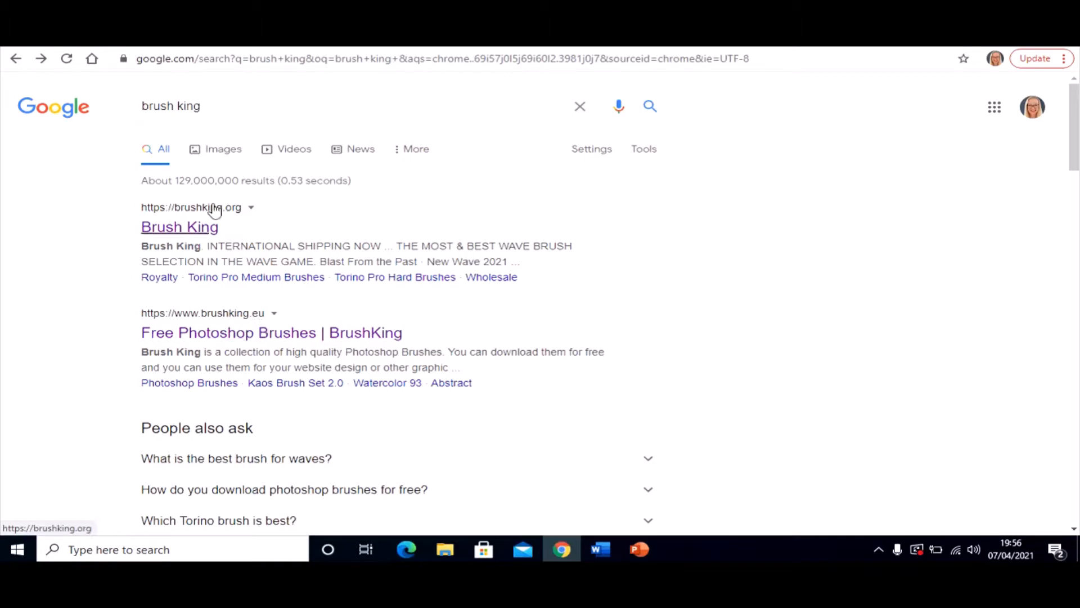
# Go to the brushking.eu site and reach page 3 of its Photoshop brush gallery
pyautogui.click(271, 332)
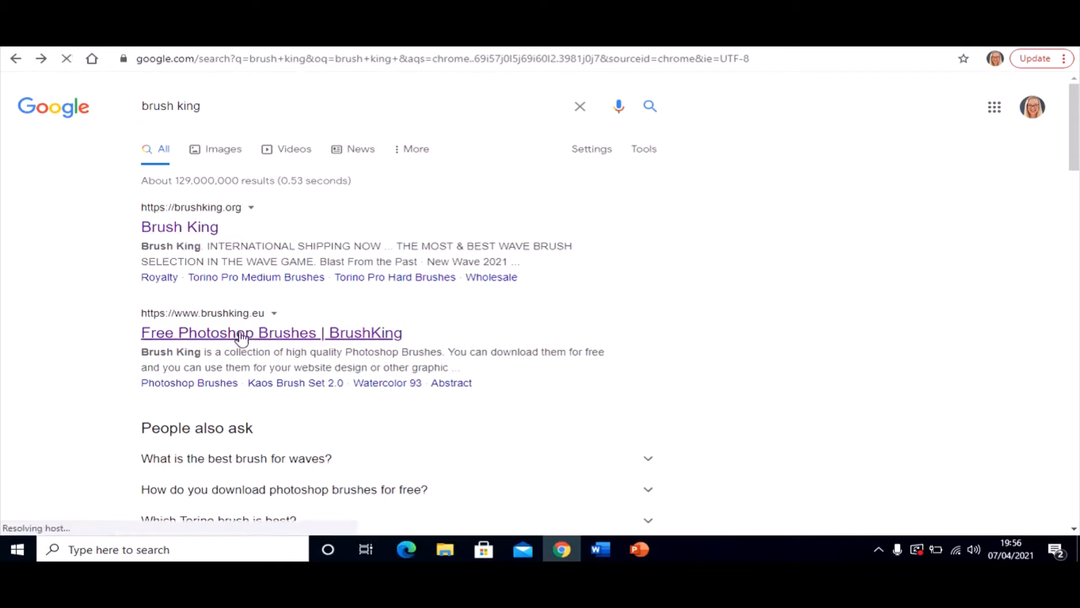
pyautogui.click(271, 332)
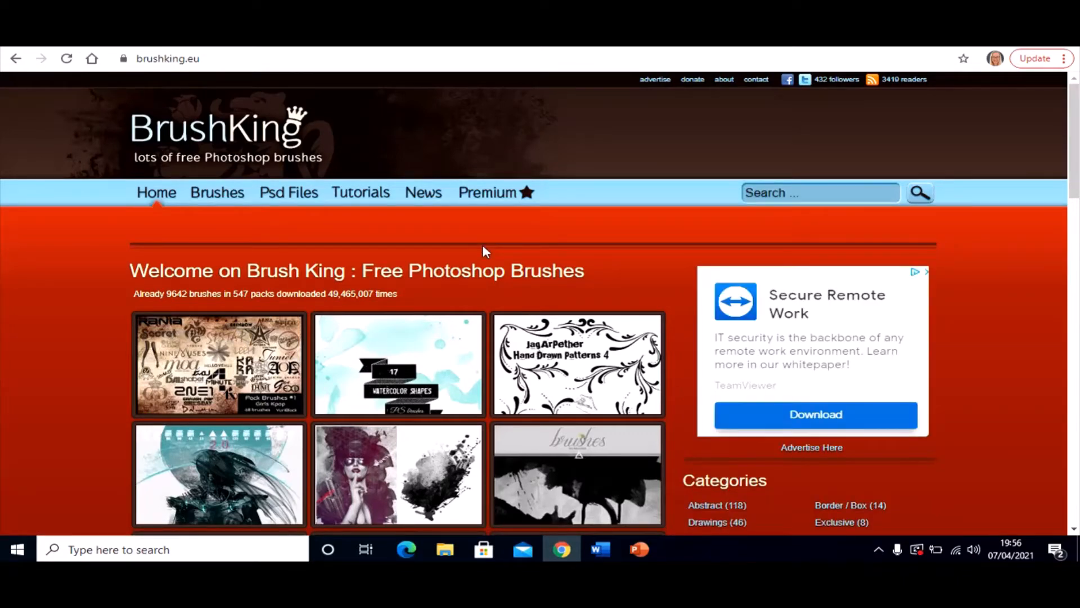
pyautogui.moveTo(909, 143)
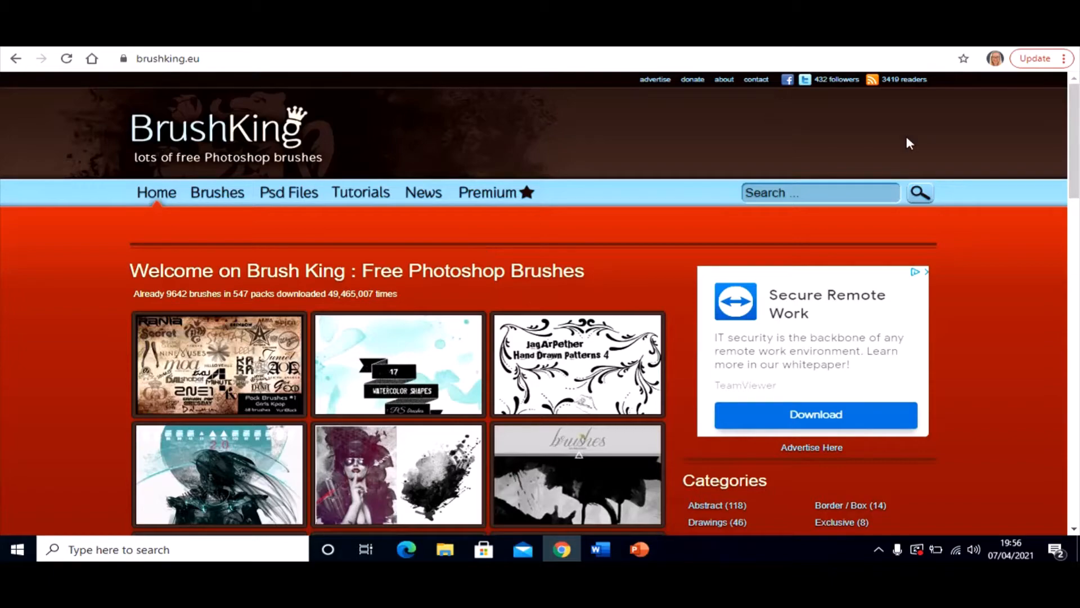
pyautogui.scroll(-3)
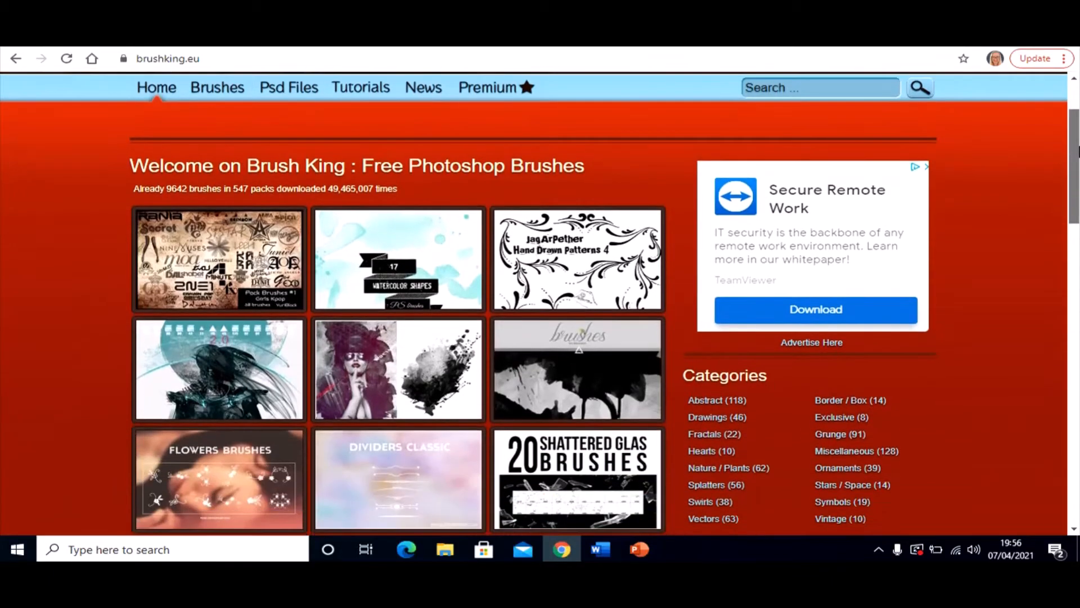
pyautogui.scroll(-3)
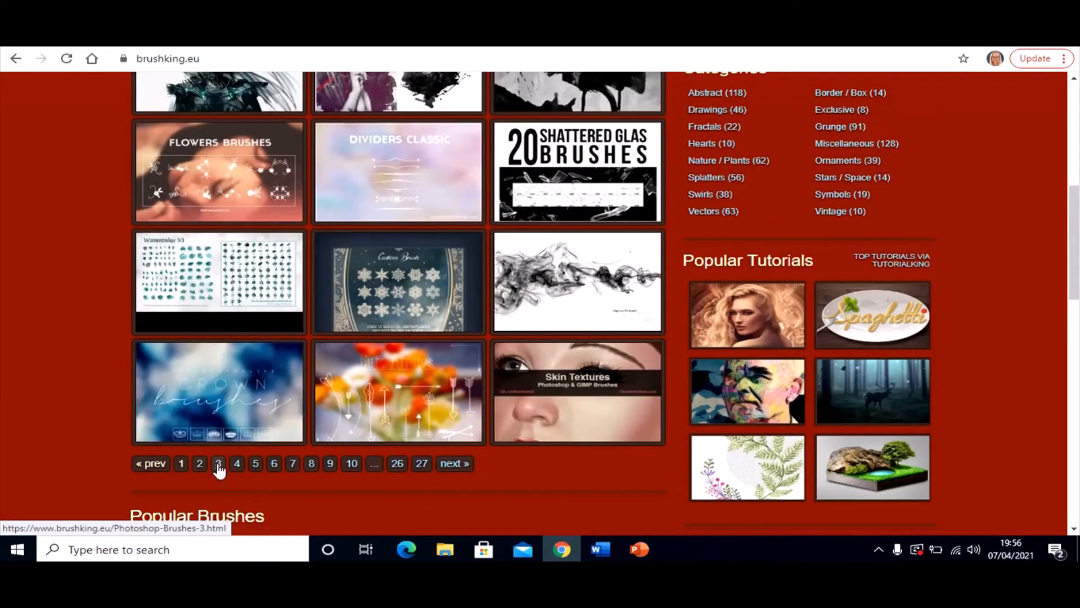
pyautogui.click(218, 462)
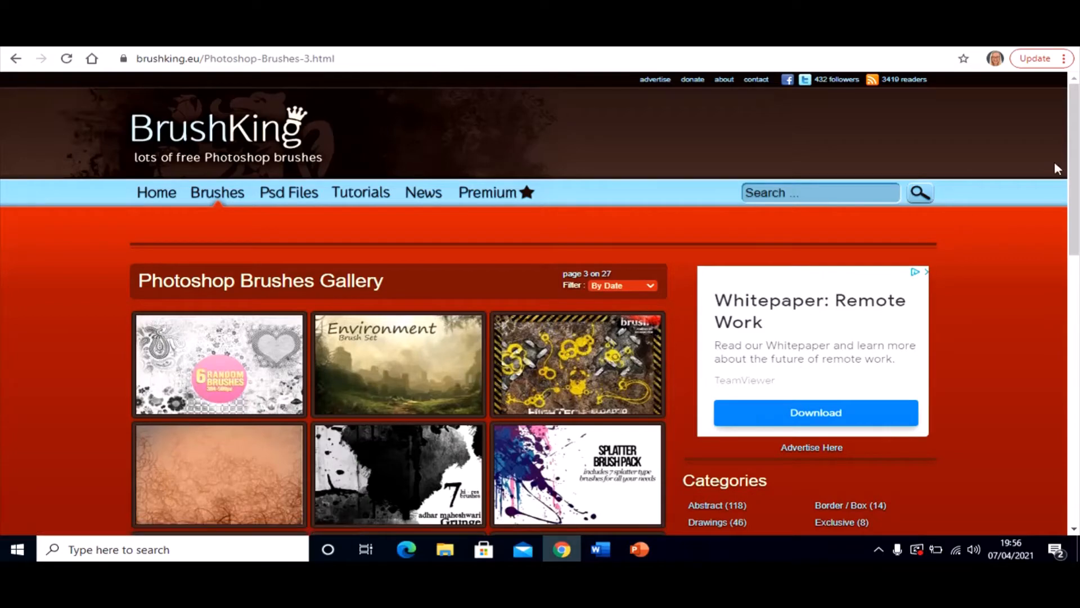
pyautogui.scroll(-3)
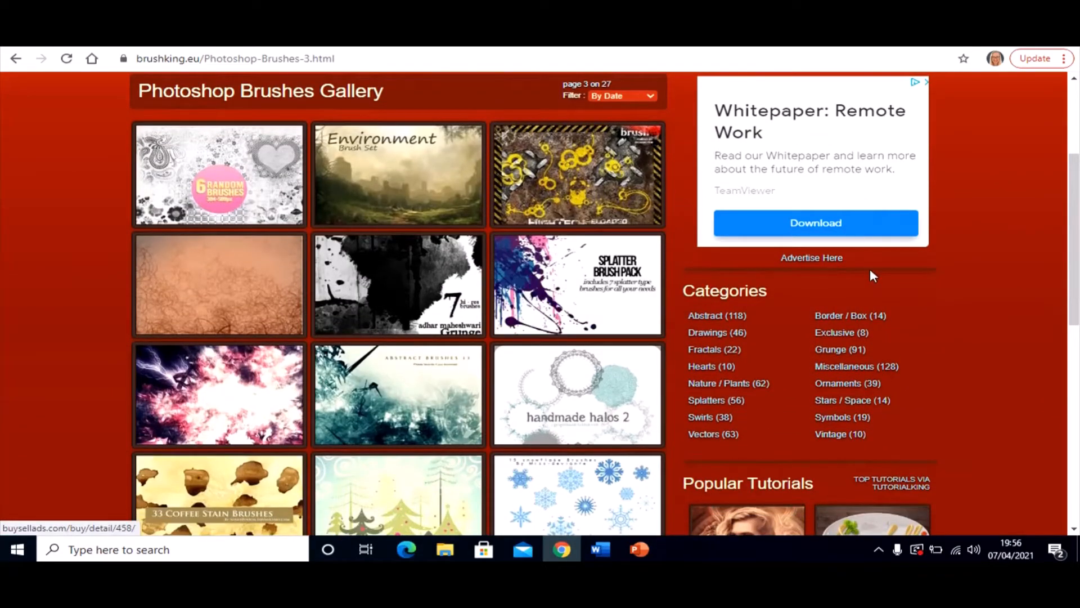
pyautogui.moveTo(593, 369)
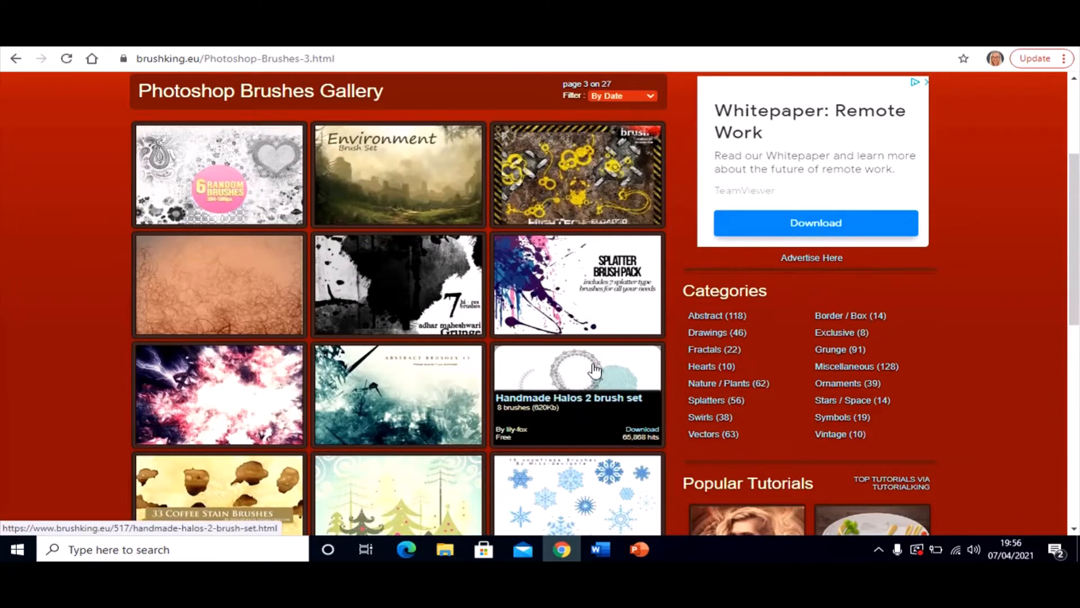
# Download the Handmade Halos 2 brush set zip from its BrushKing page
pyautogui.click(578, 369)
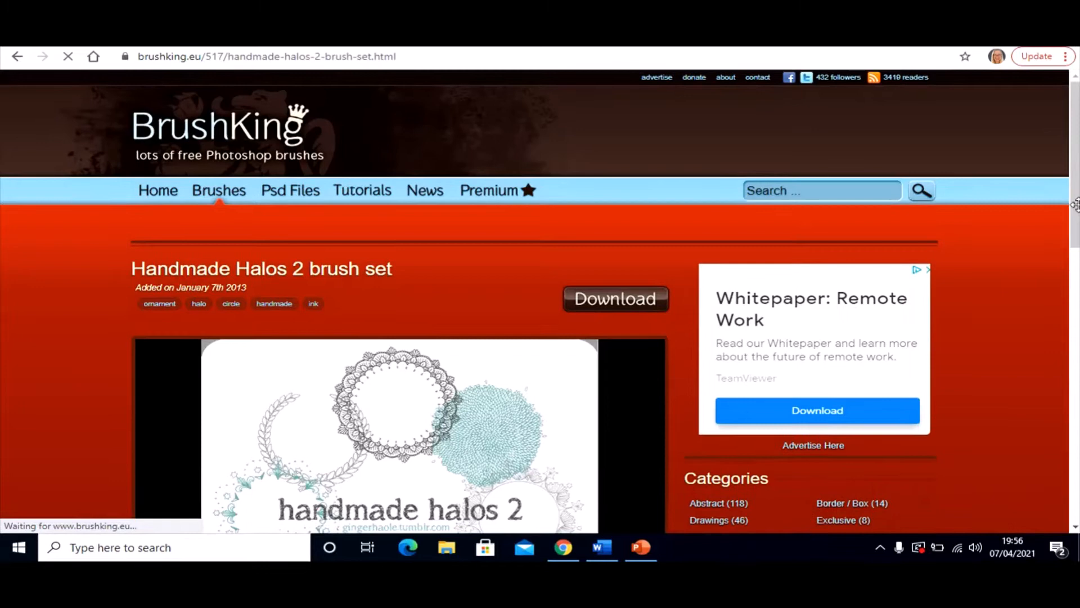
pyautogui.scroll(-3)
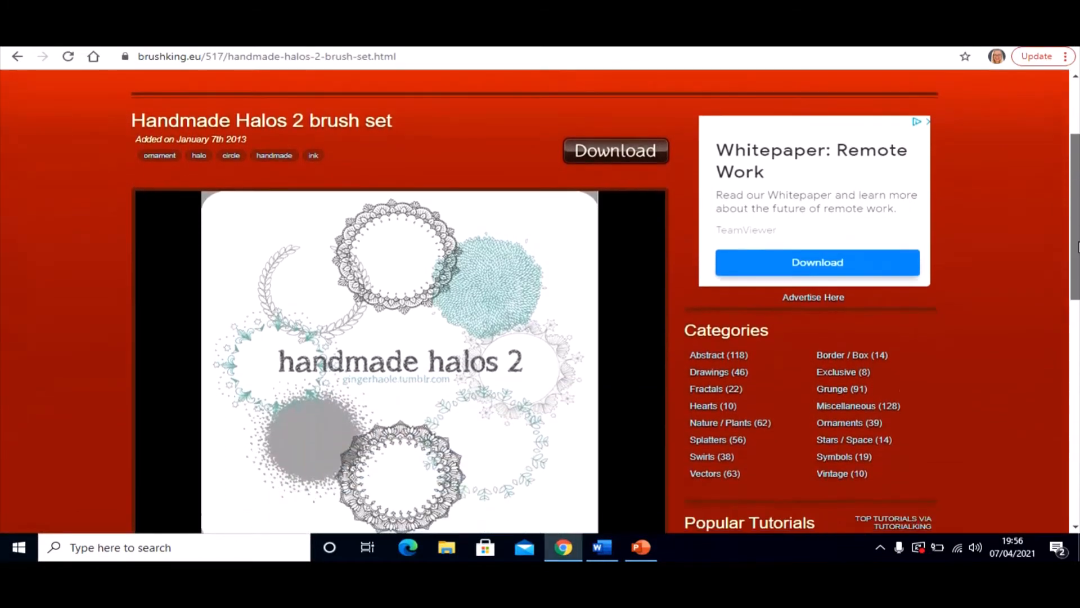
pyautogui.scroll(-3)
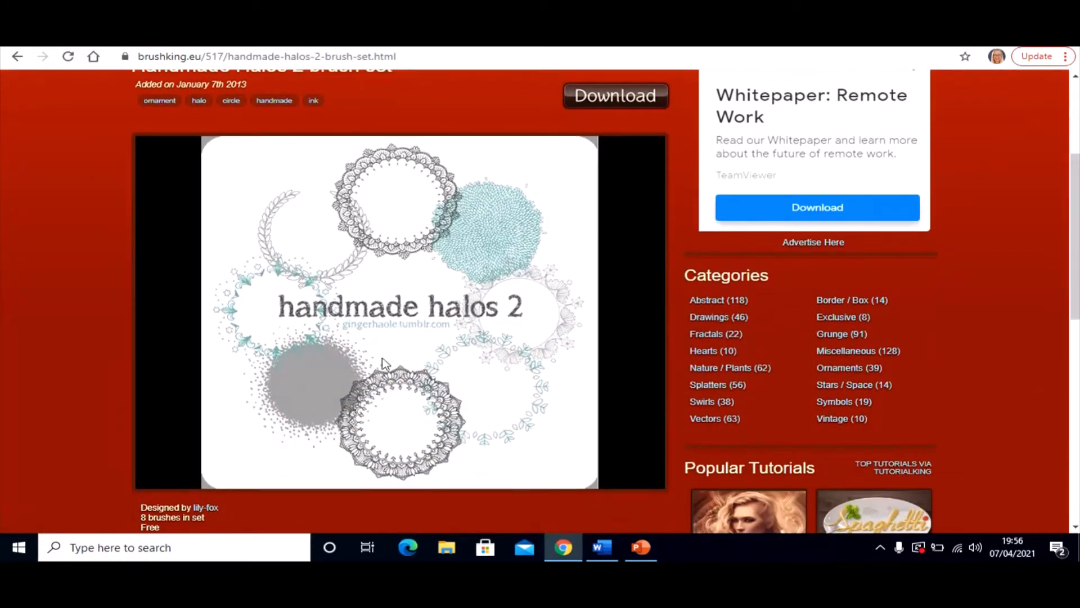
pyautogui.moveTo(555, 341)
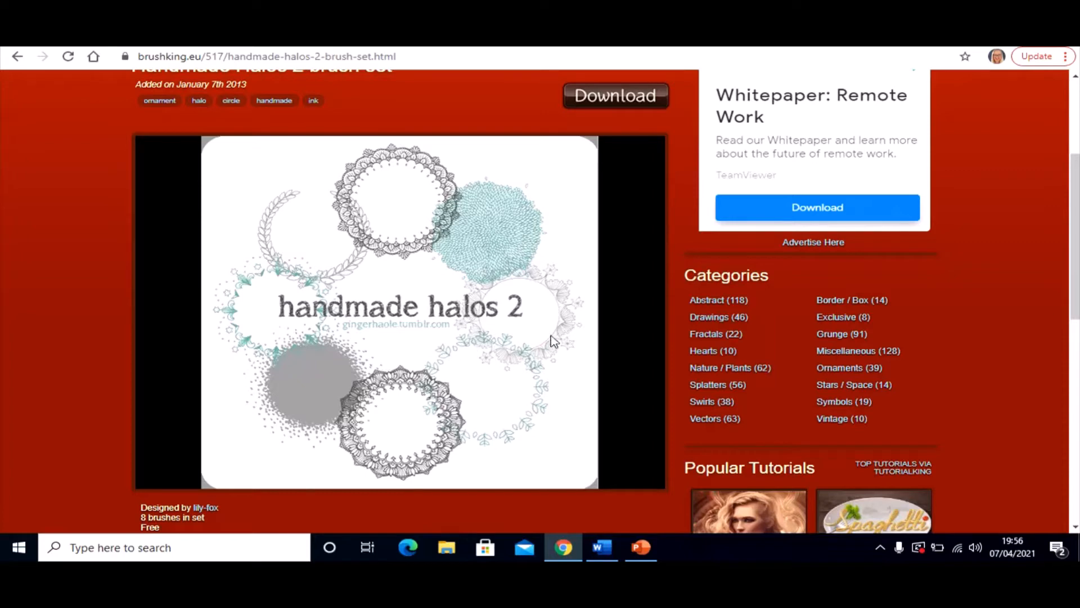
pyautogui.moveTo(415, 334)
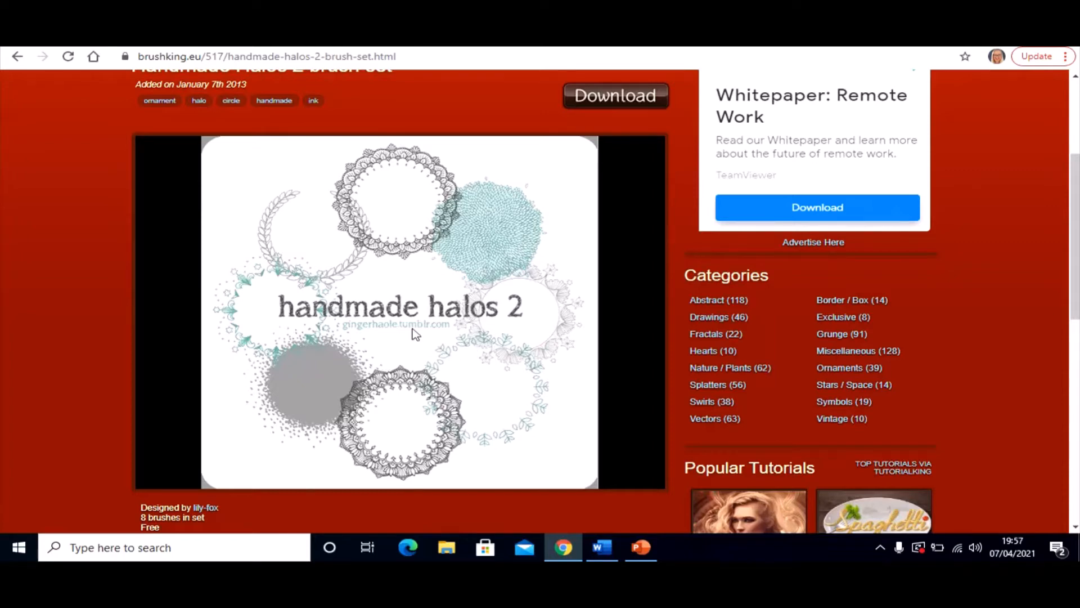
pyautogui.moveTo(508, 293)
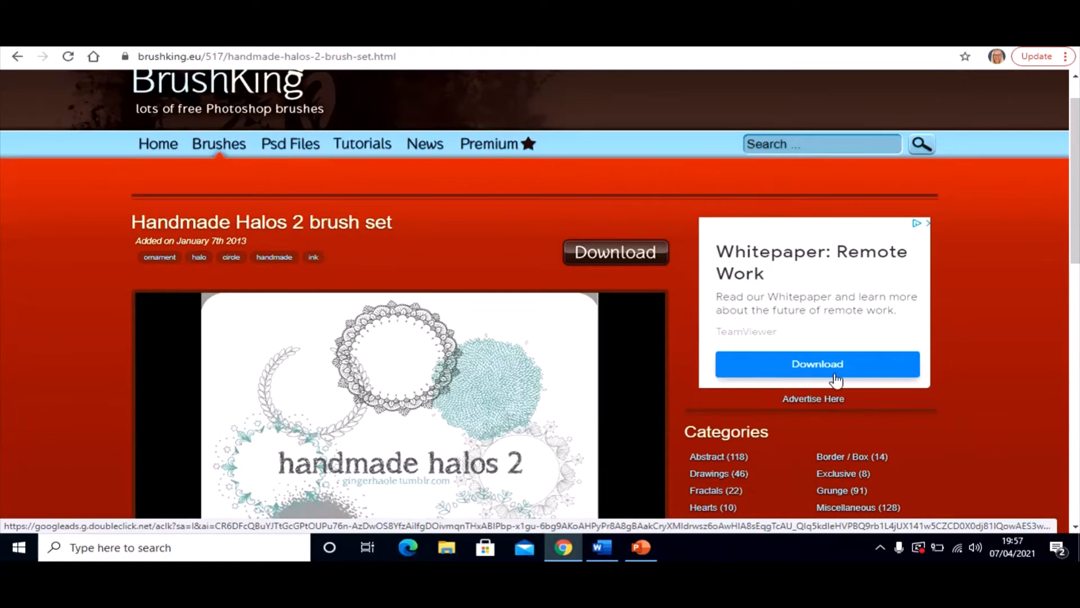
pyautogui.moveTo(616, 251)
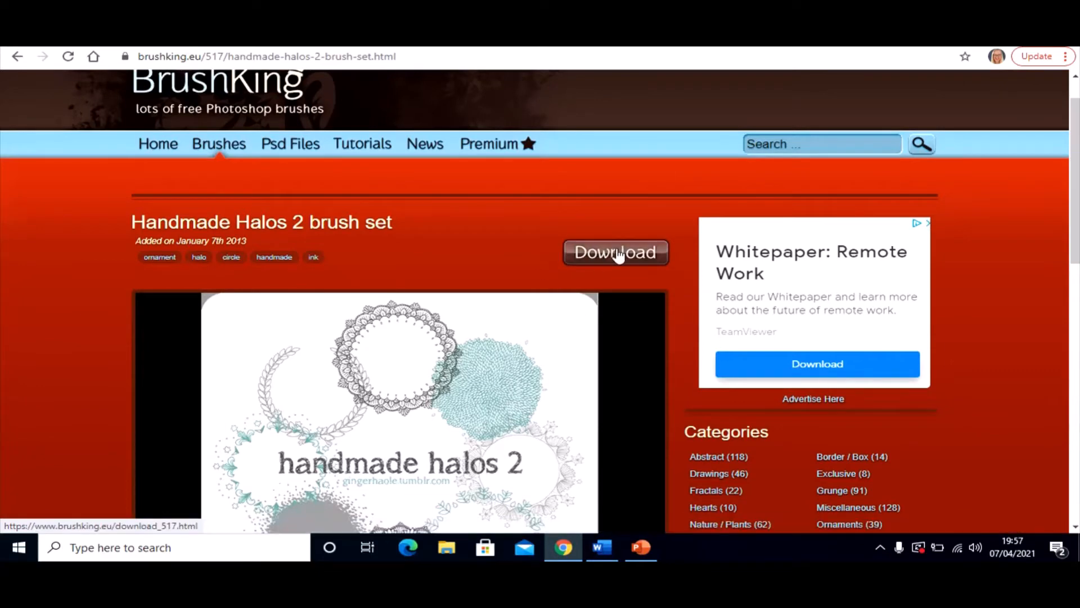
pyautogui.click(615, 252)
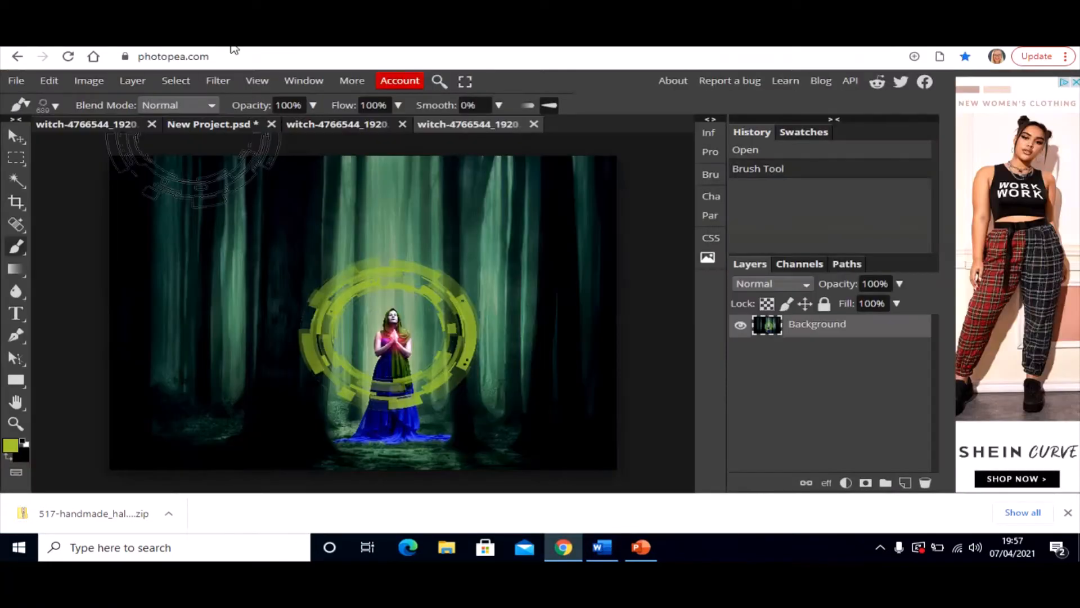
# Load the 517-handmade_halos_2_brush_set zip from Downloads via File > Open
pyautogui.click(15, 81)
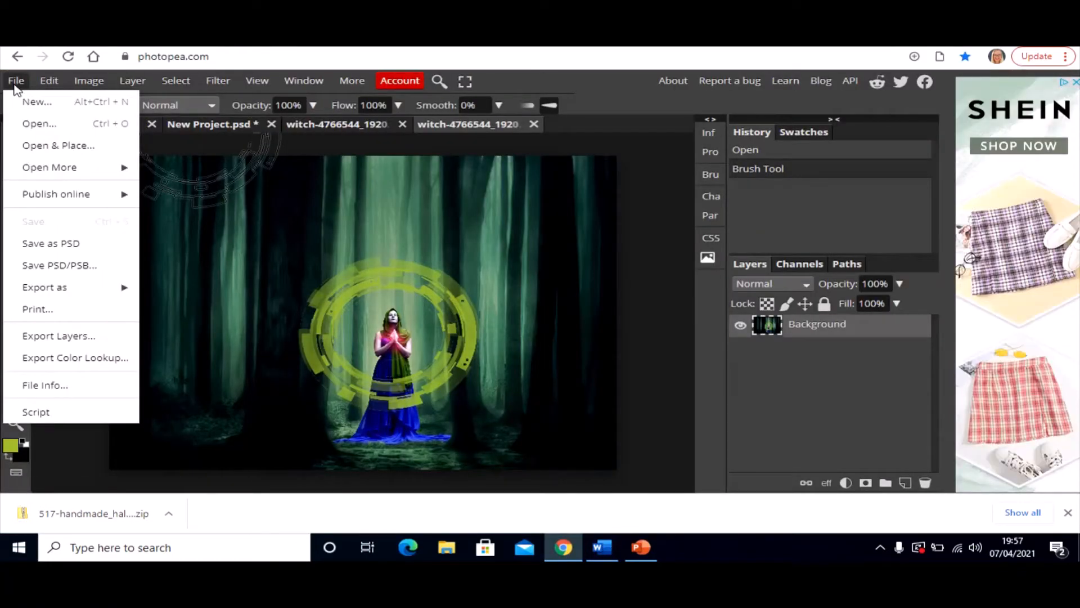
pyautogui.click(39, 123)
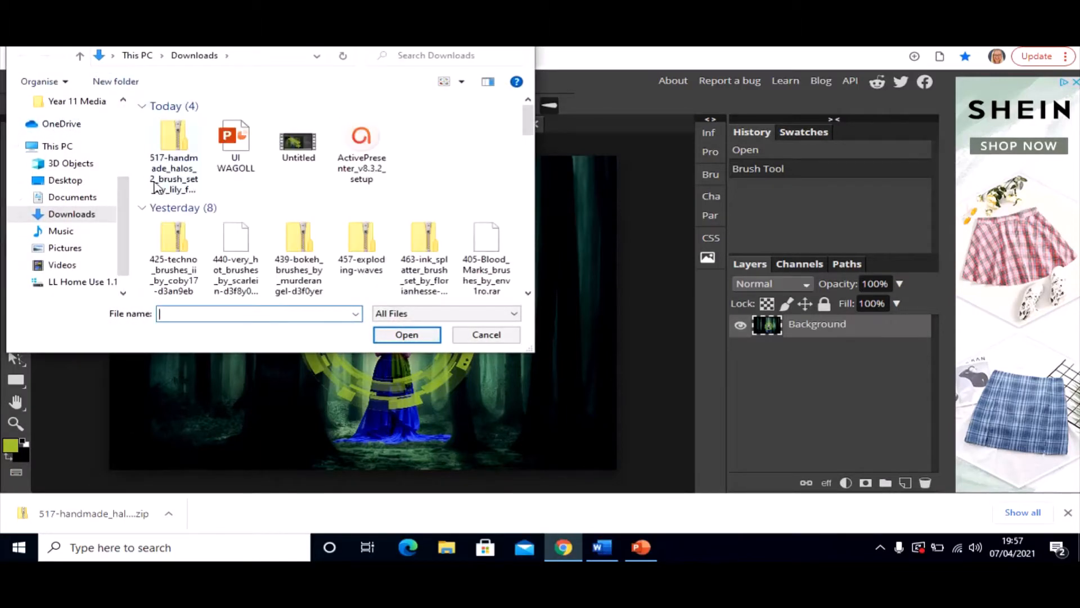
pyautogui.moveTo(173, 134)
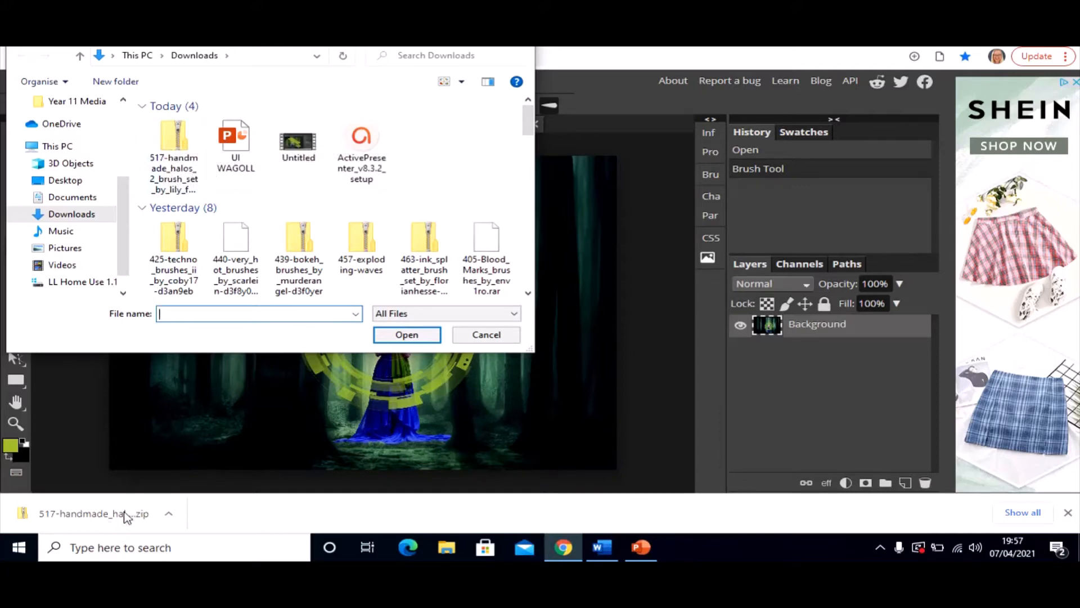
pyautogui.moveTo(179, 336)
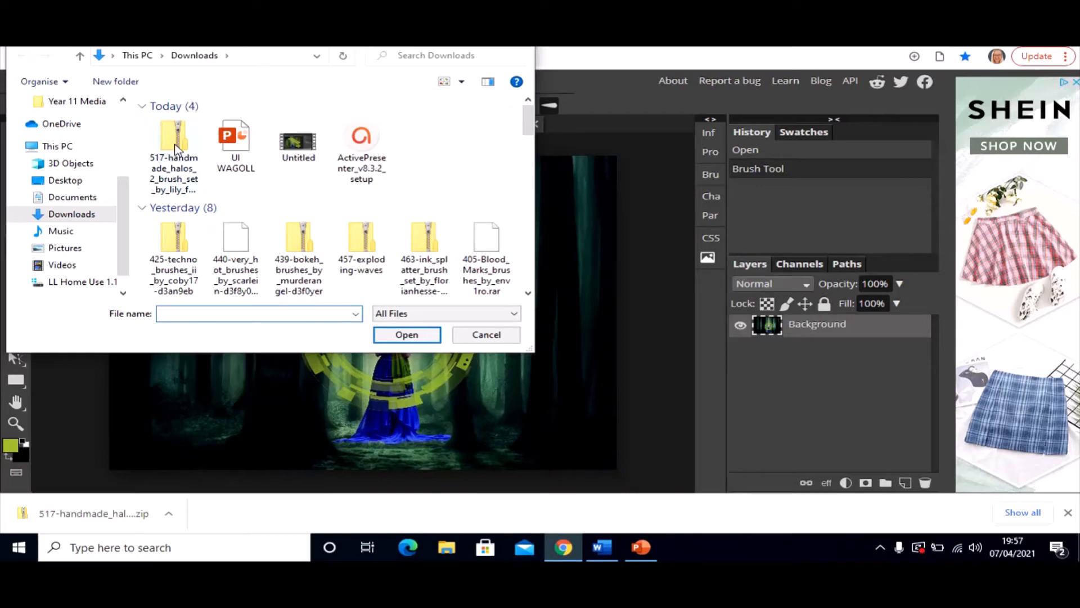
pyautogui.moveTo(173, 137)
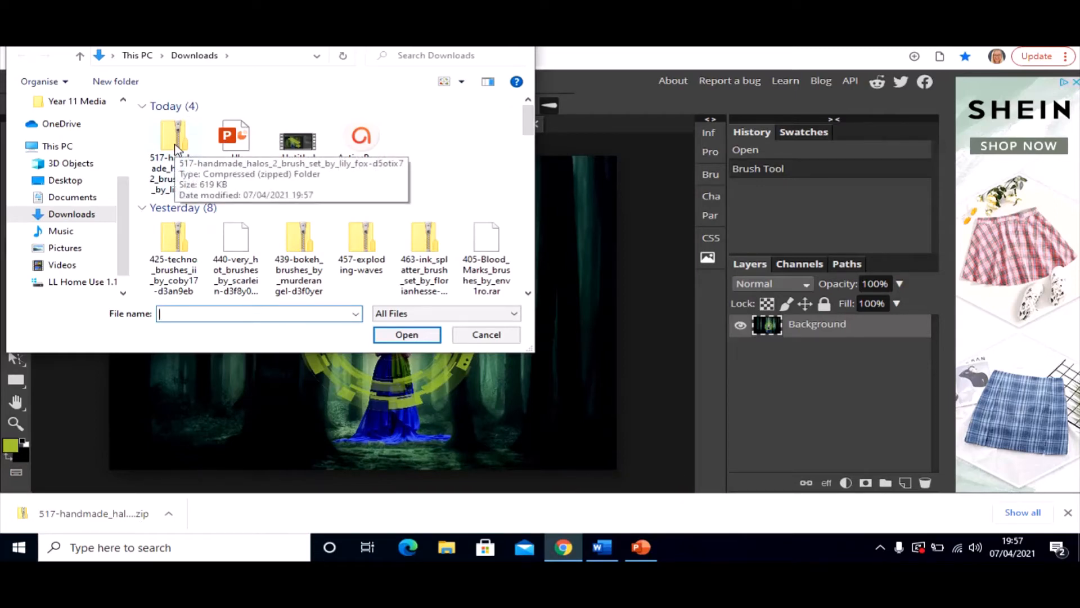
pyautogui.click(406, 335)
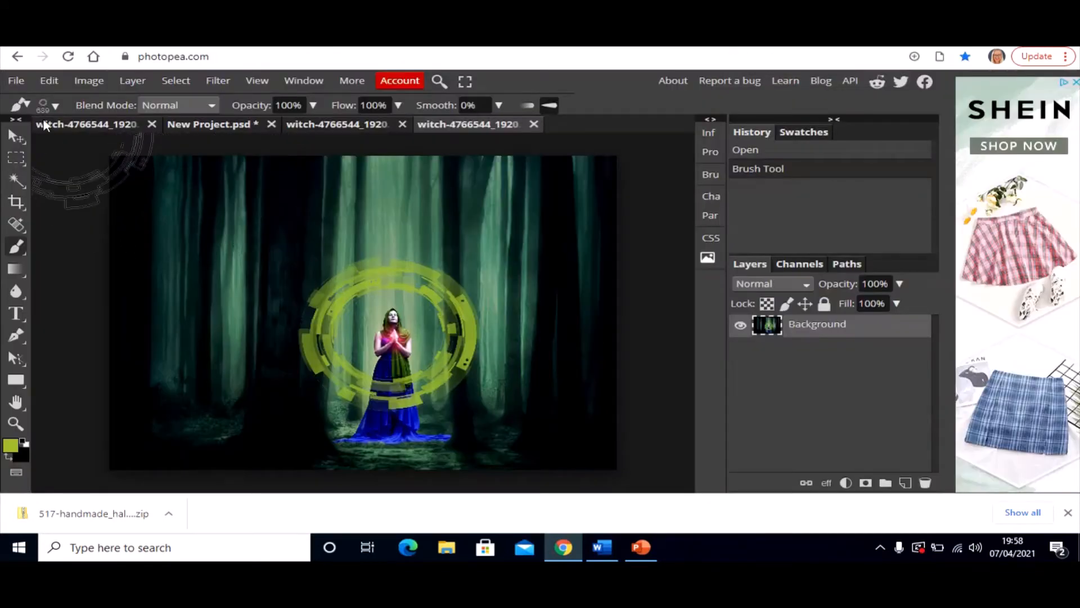
# Show the brush preset picker with its size and hardness settings
pyautogui.click(15, 81)
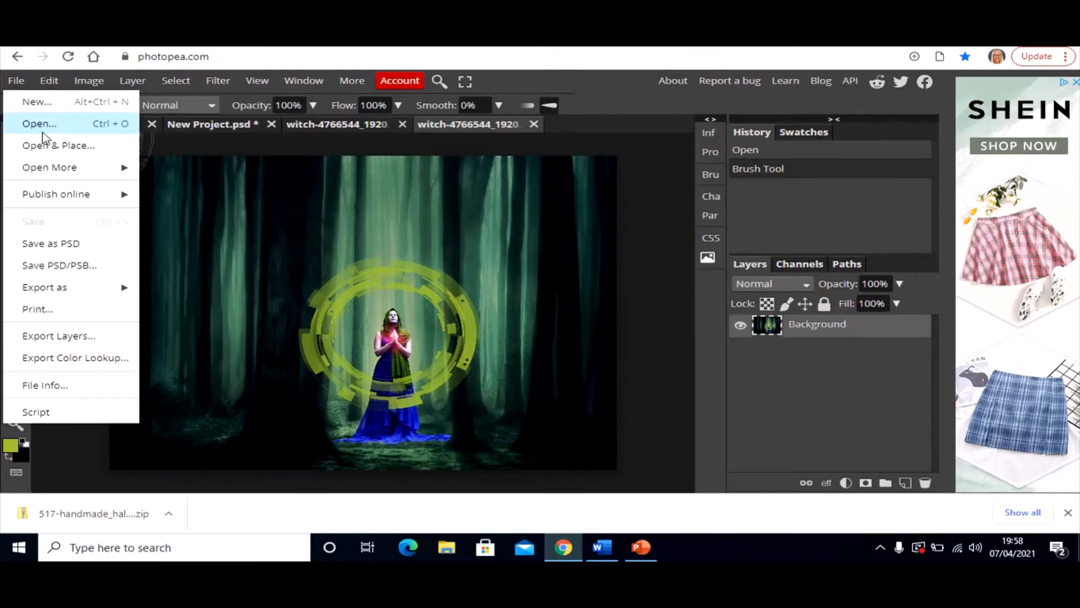
pyautogui.click(38, 124)
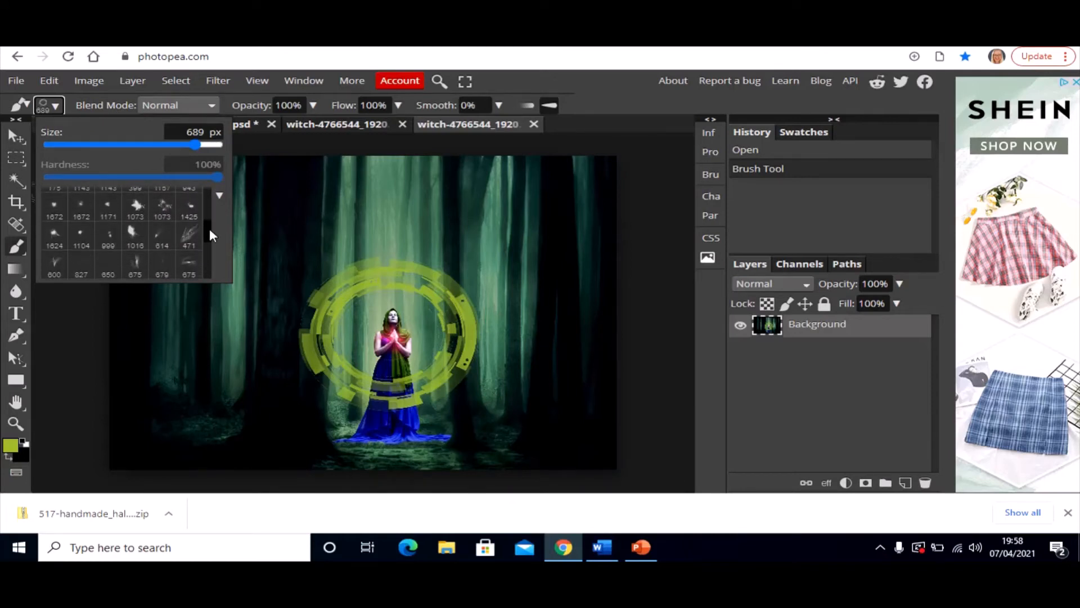
# Select the large lacy halo brush and adjust its size down to 530 px, then up to about 698 px
pyautogui.scroll(-3)
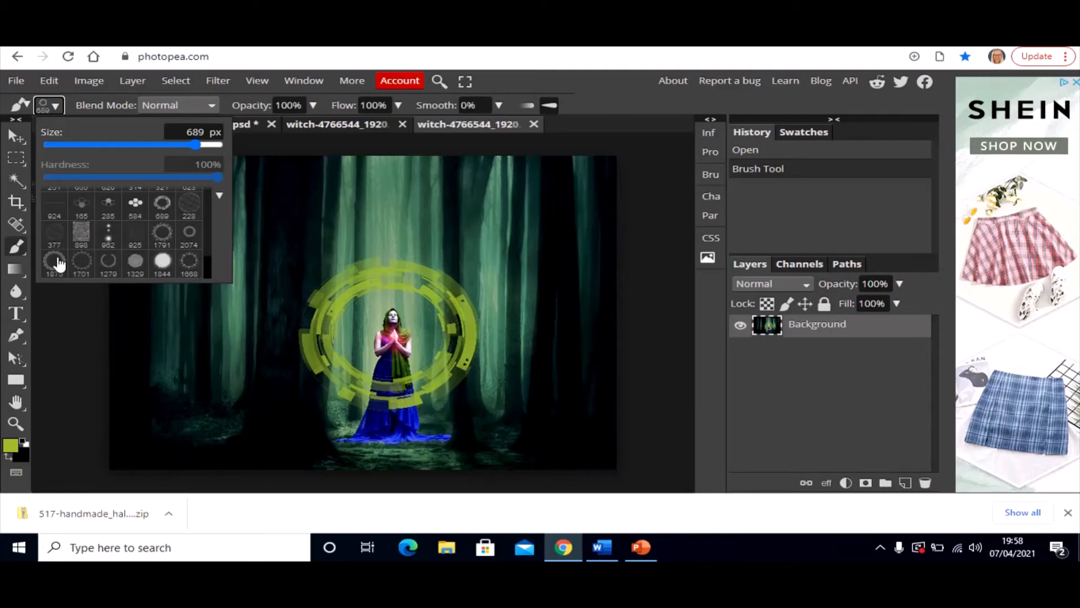
pyautogui.moveTo(173, 145); pyautogui.dragTo(220, 145)
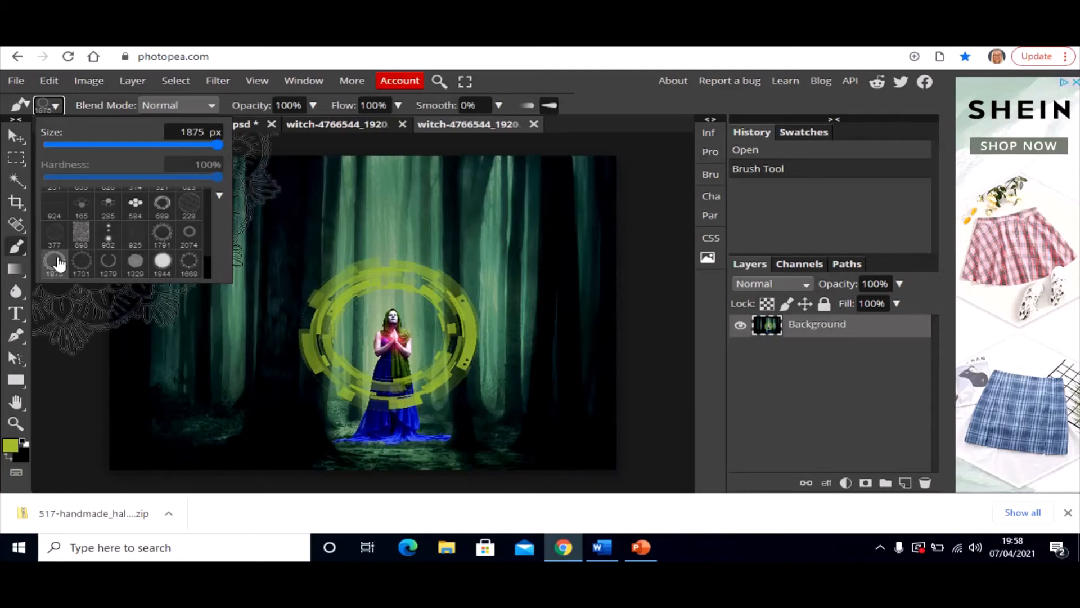
pyautogui.click(386, 310)
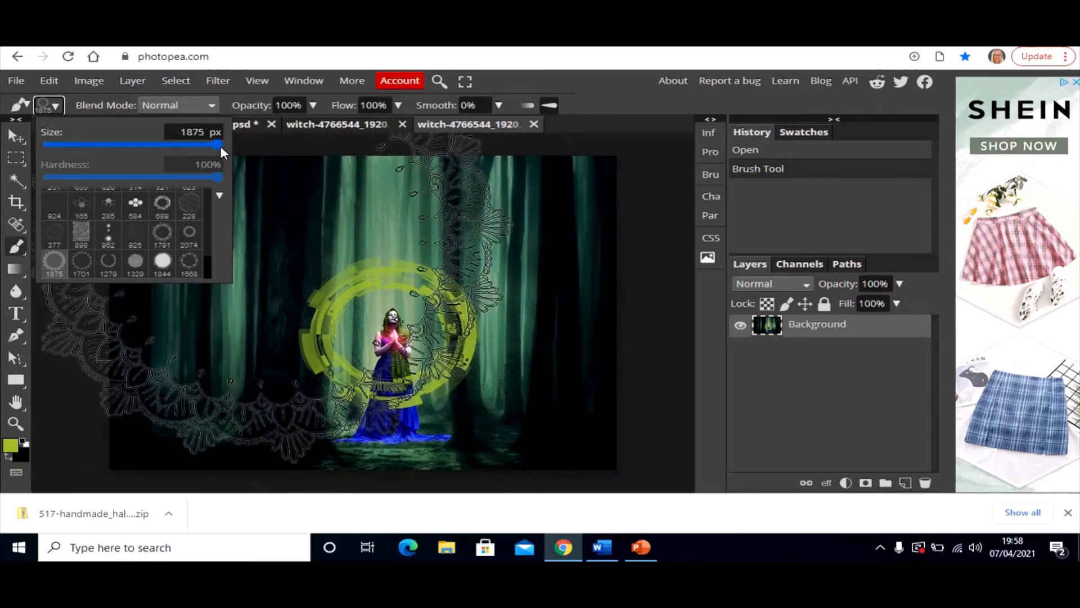
pyautogui.moveTo(220, 145); pyautogui.dragTo(184, 145)
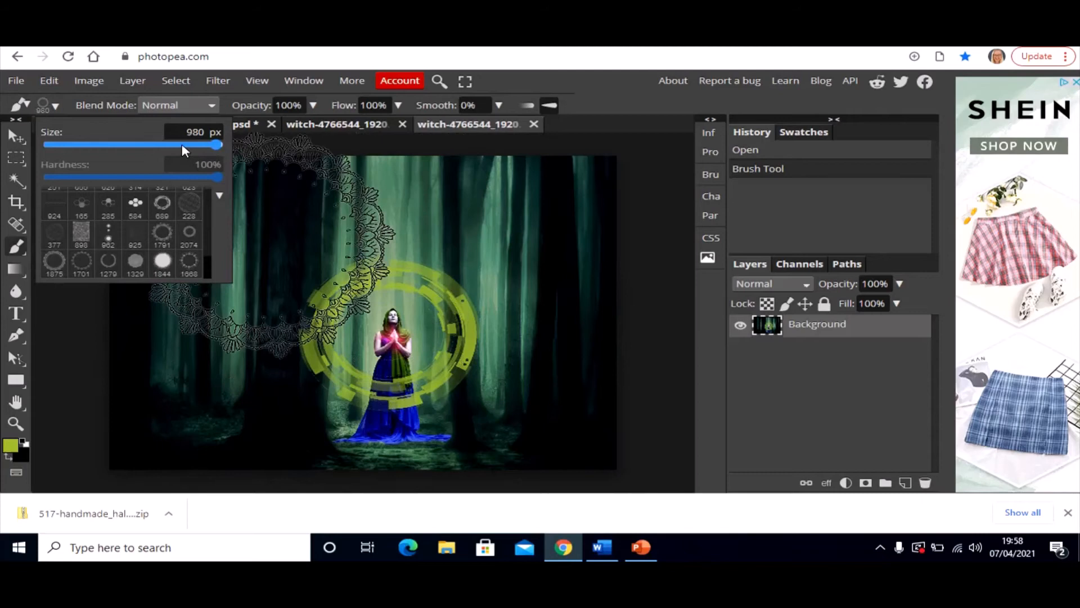
pyautogui.moveTo(216, 145); pyautogui.dragTo(183, 145)
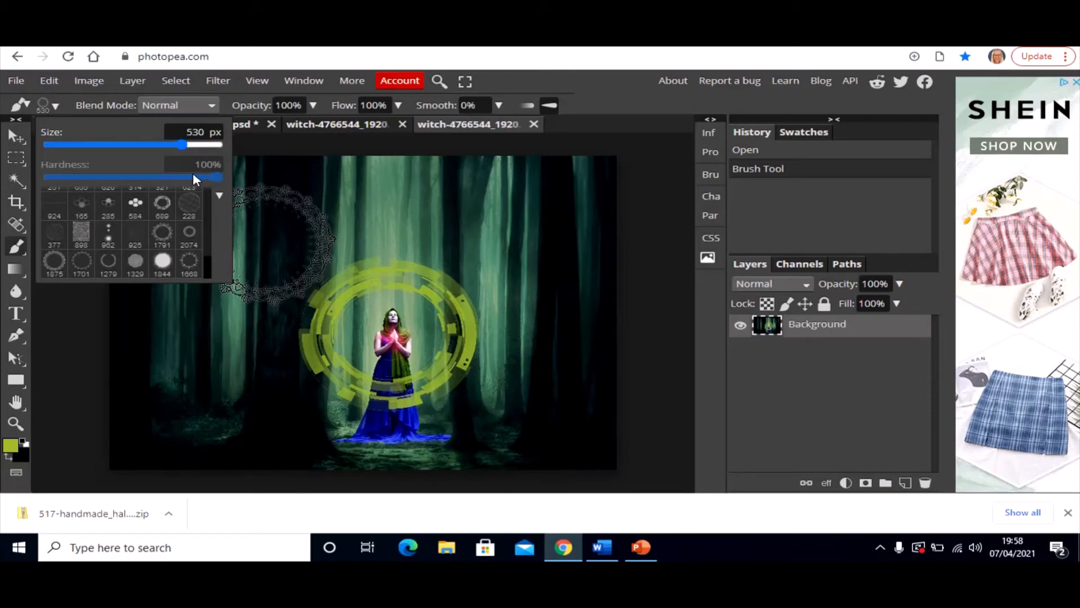
pyautogui.moveTo(196, 177)
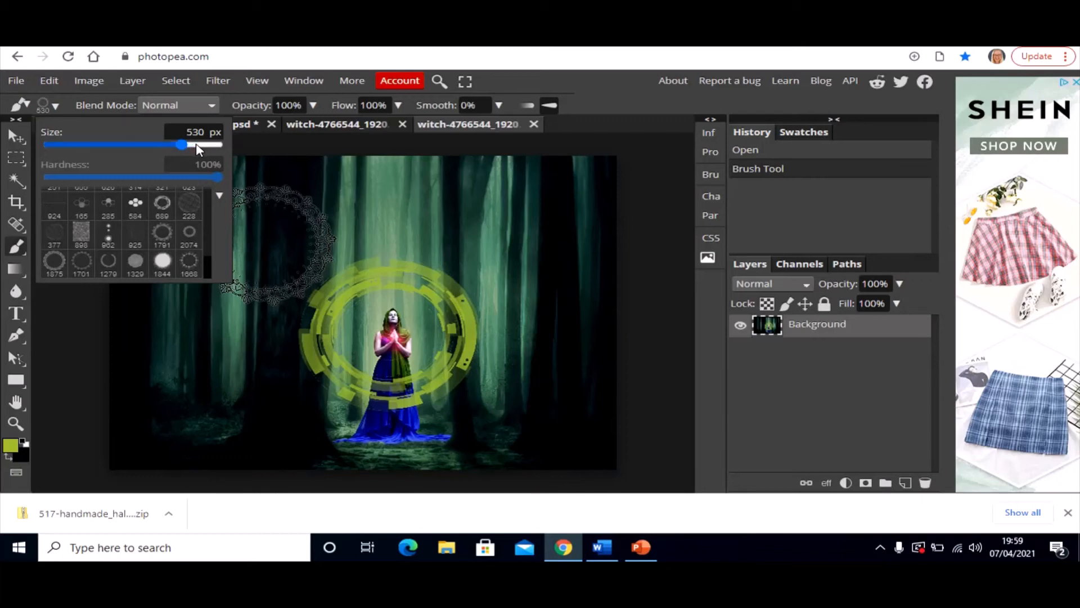
pyautogui.moveTo(181, 145); pyautogui.dragTo(211, 145)
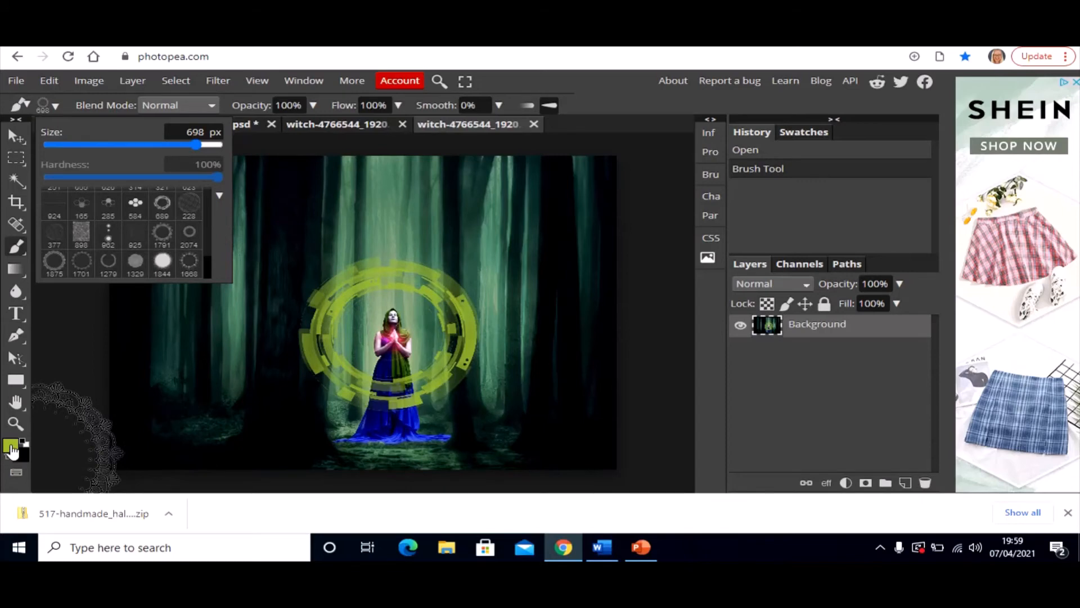
# Set the foreground colour to bright green and stamp lacy green halos over the witch photo
pyautogui.click(11, 446)
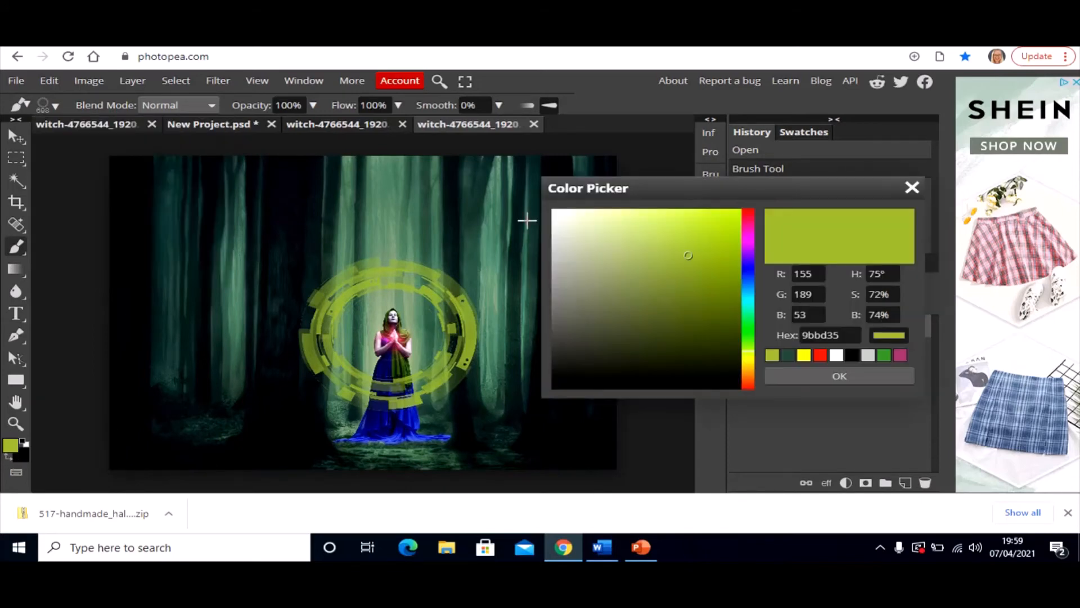
pyautogui.click(686, 221)
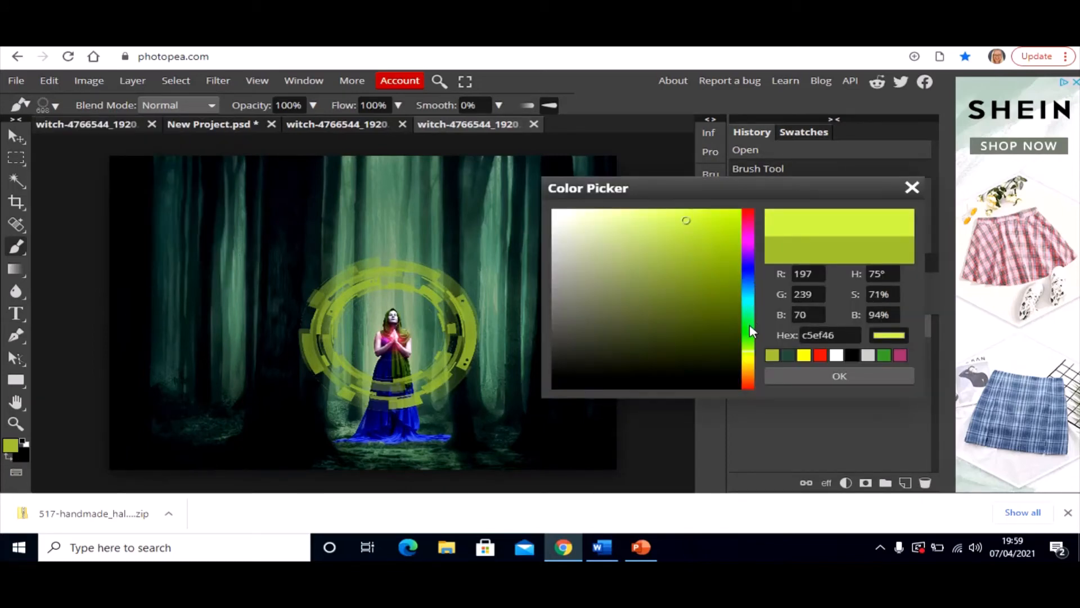
pyautogui.click(713, 231)
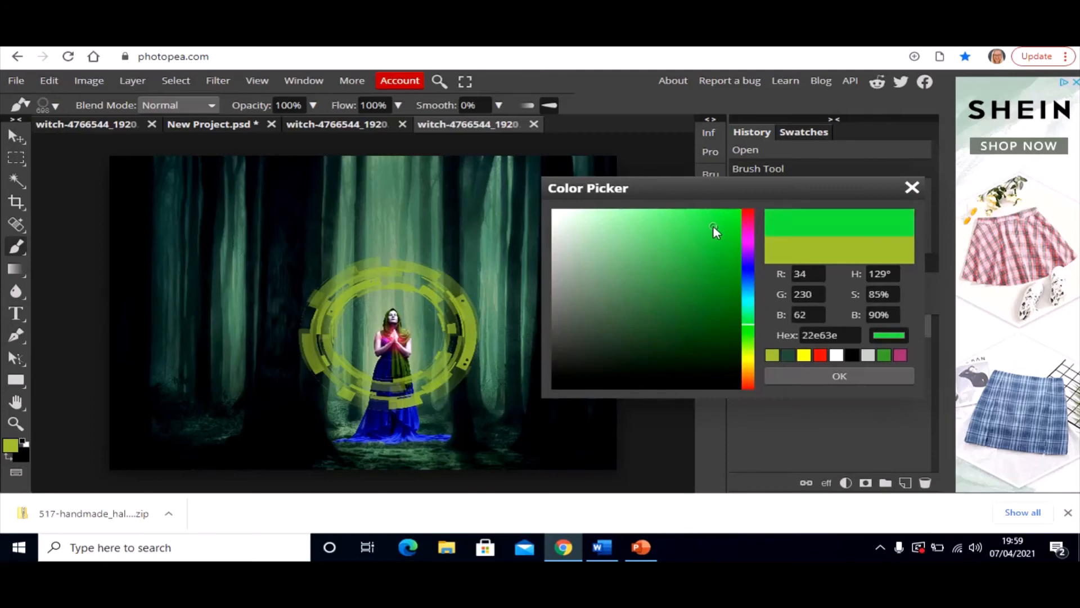
pyautogui.click(838, 376)
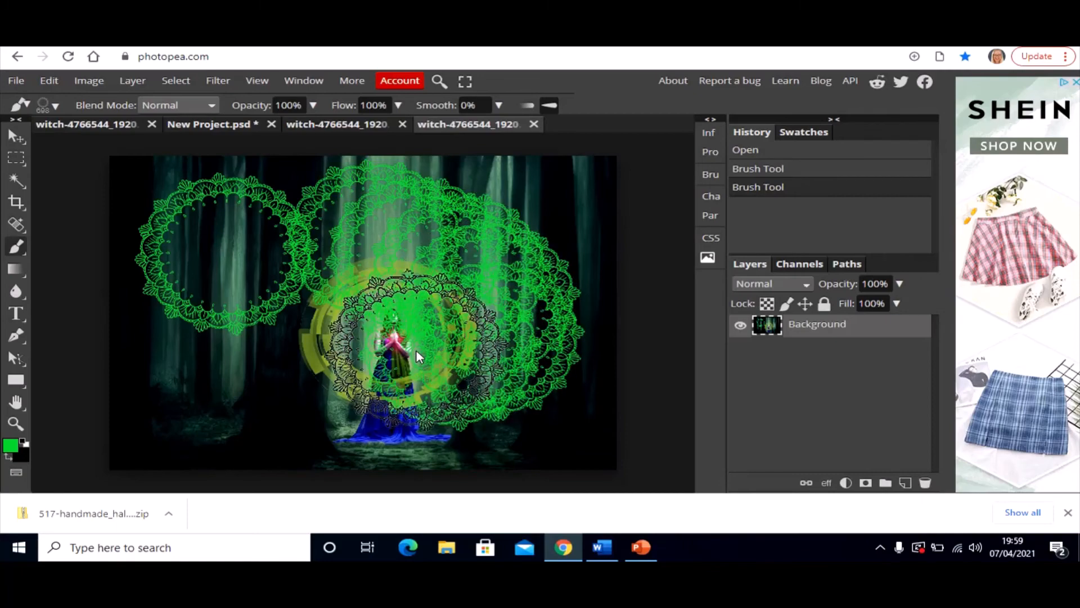
pyautogui.moveTo(412, 351); pyautogui.dragTo(289, 428)
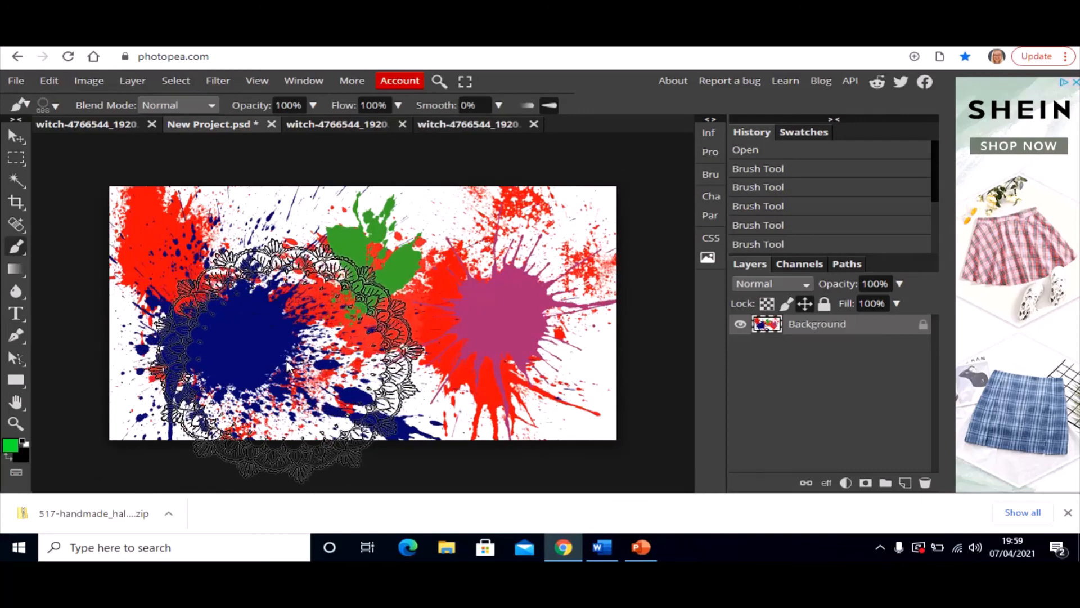
# Show the New Project.psd paint-splatter document
pyautogui.click(86, 124)
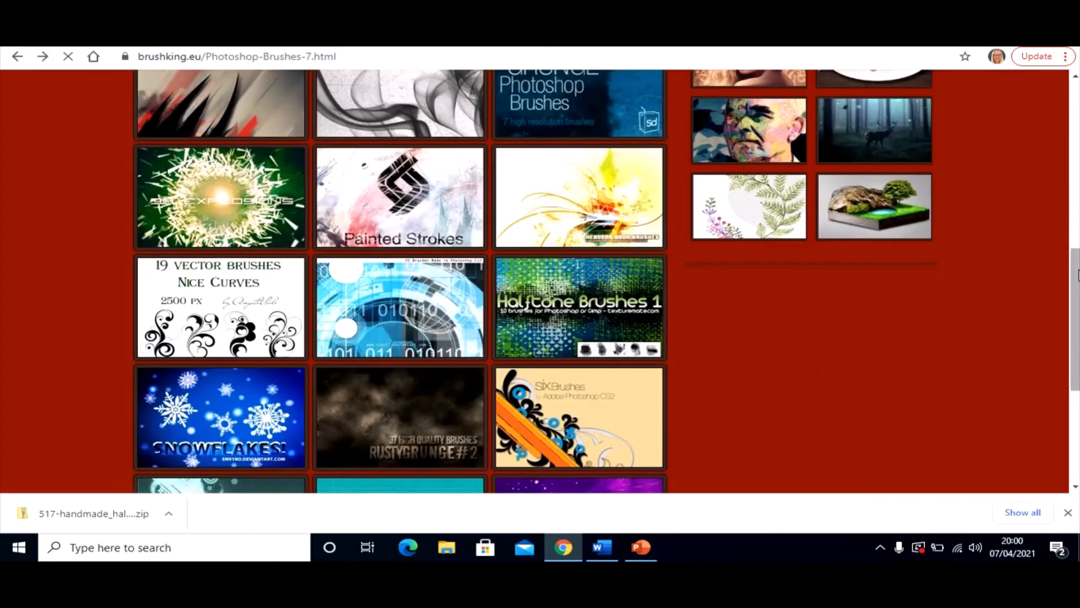
# Scroll through page 7 of the BrushKing brushes gallery and return to its top
pyautogui.scroll(-3)
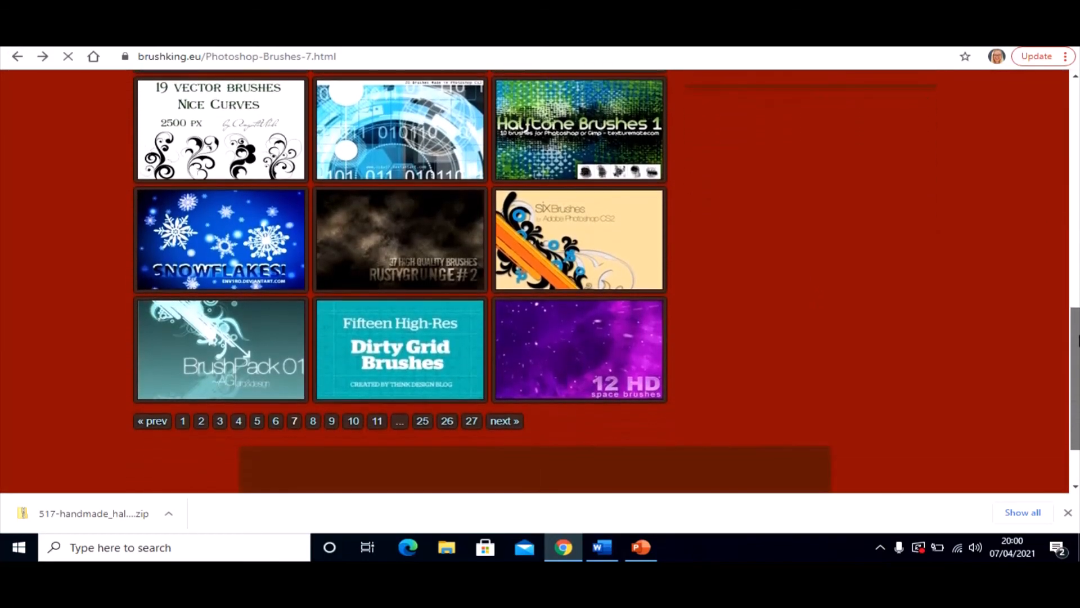
pyautogui.scroll(3)
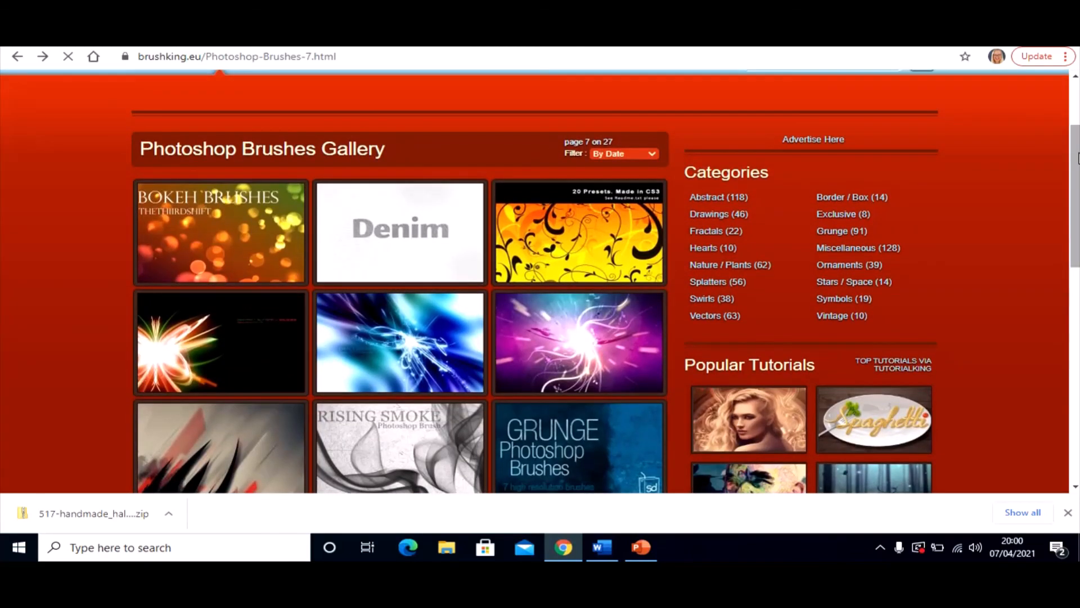
pyautogui.click(66, 56)
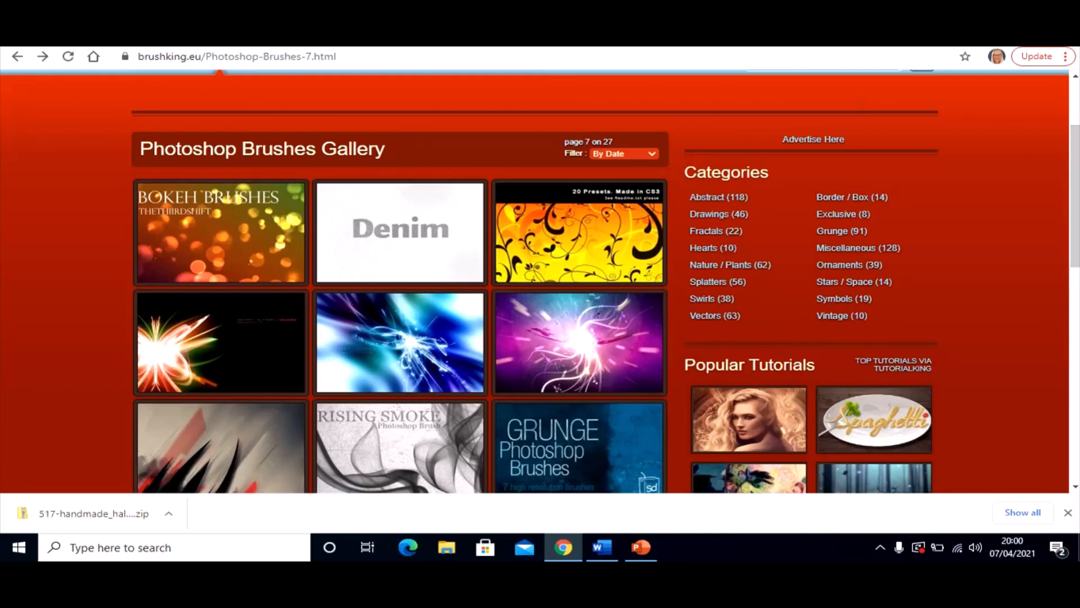